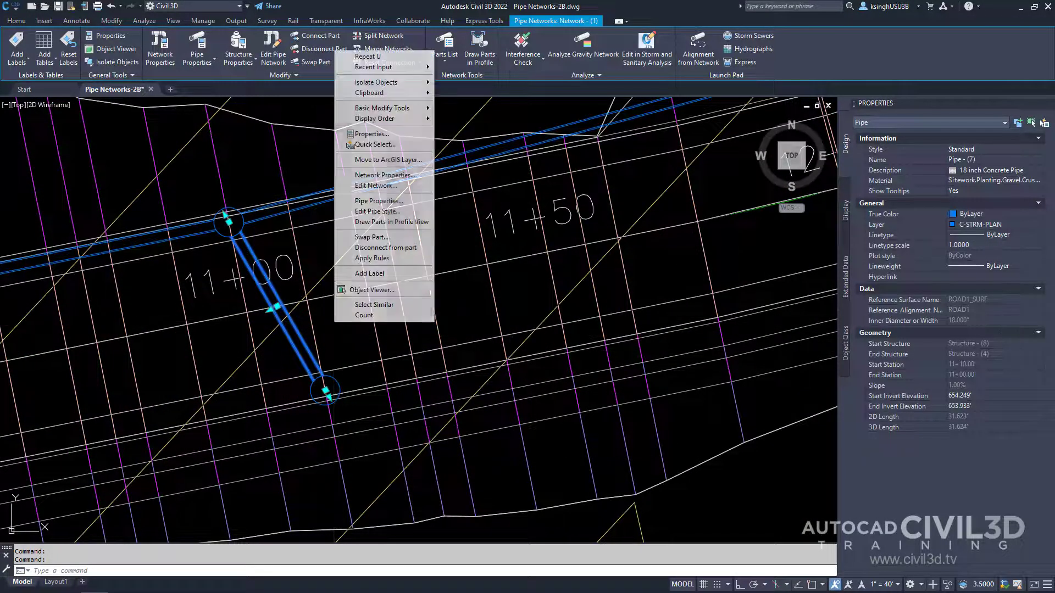
mouse_move(389, 185)
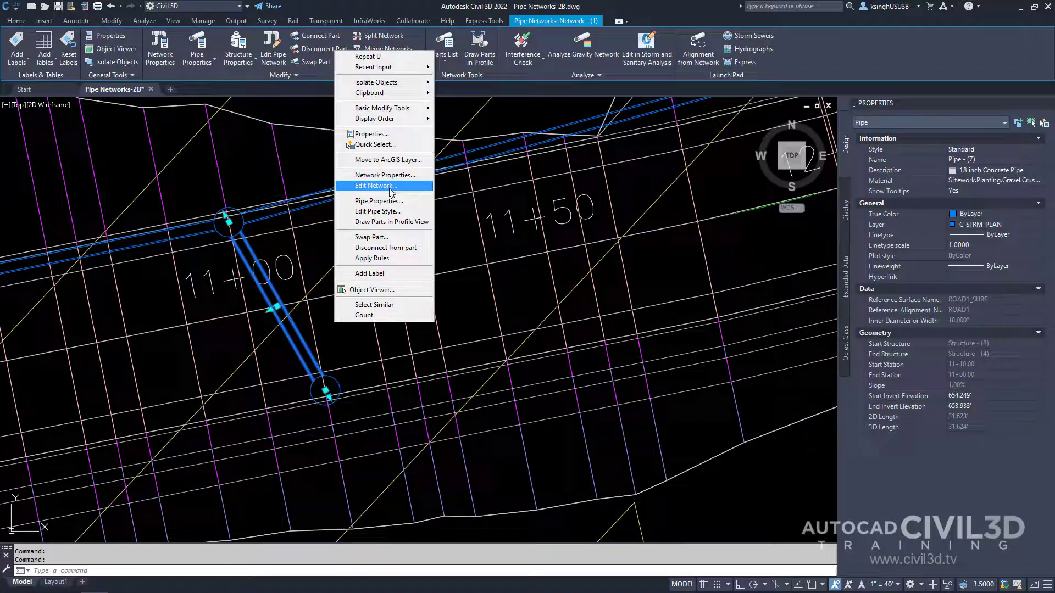
Open Edit Network on the selected pipe to launch Network Layout Tools for Network (1).
left_click(373, 186)
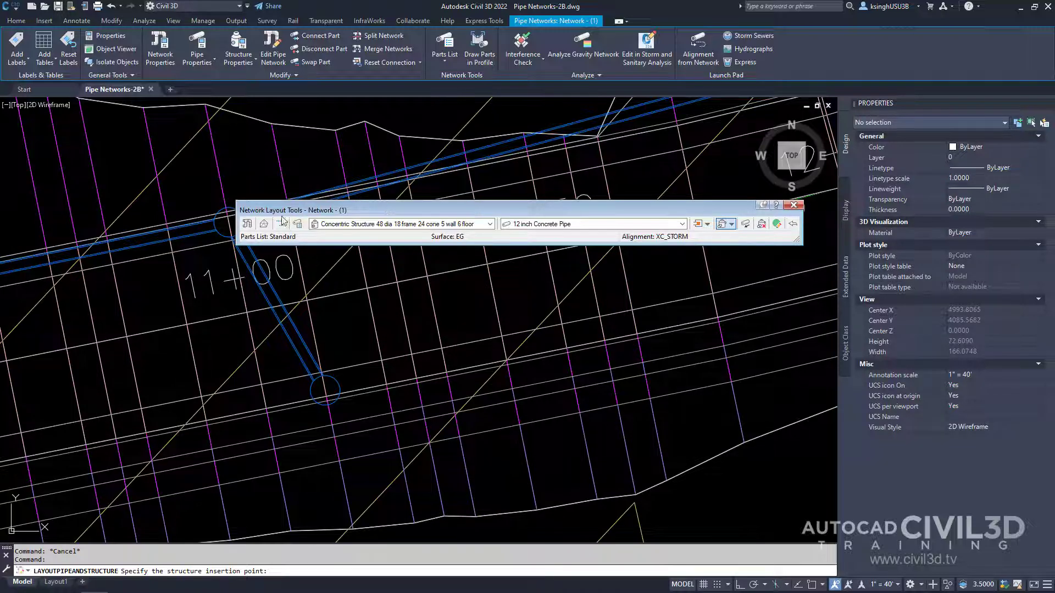
Set the network's reference surface to EG and reference alignment to XC_STORM.
left_click(264, 224)
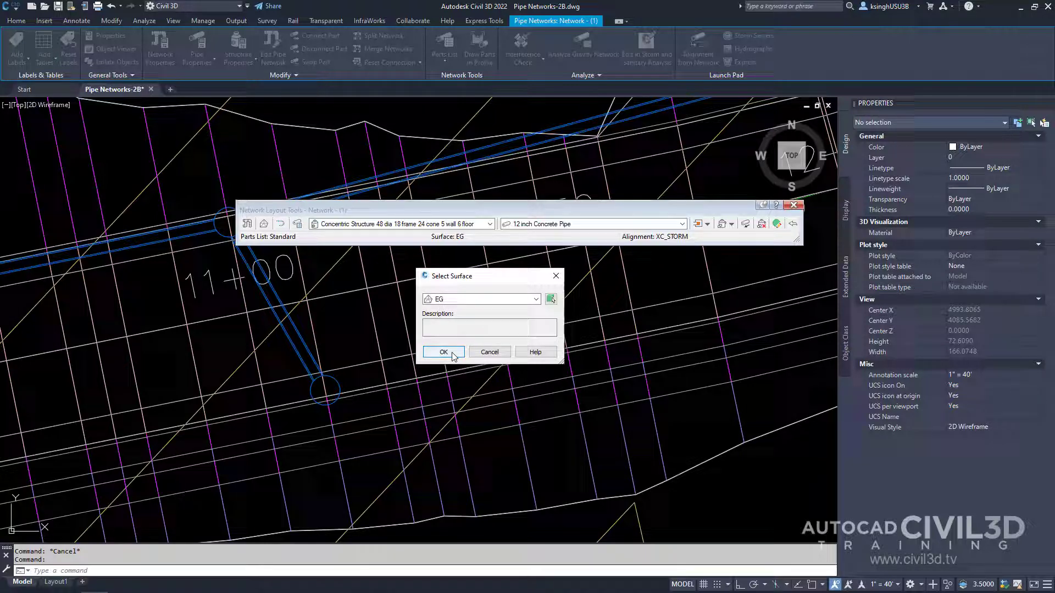
left_click(443, 352)
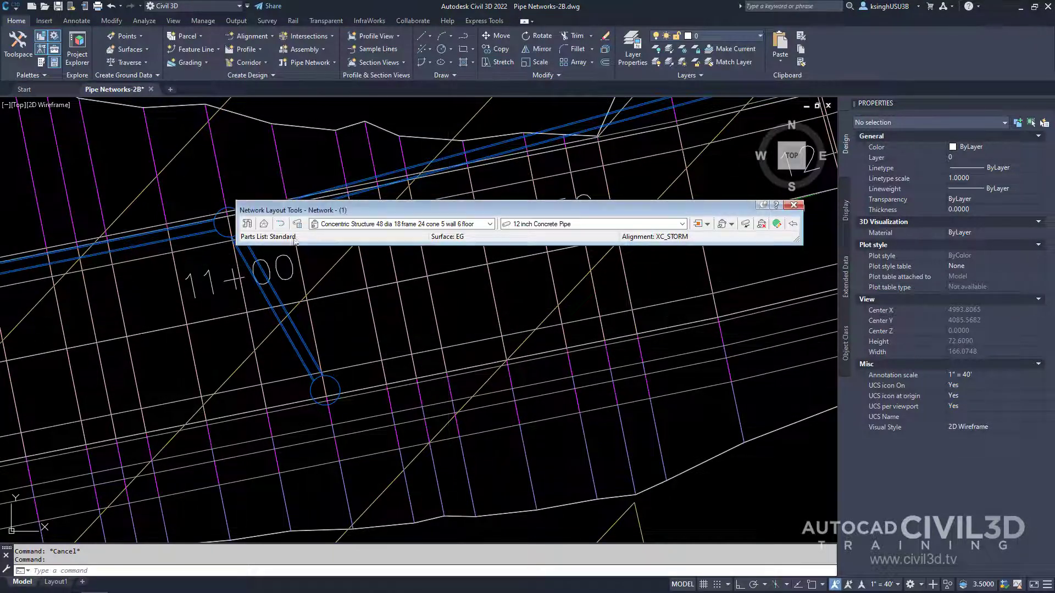
mouse_move(280, 224)
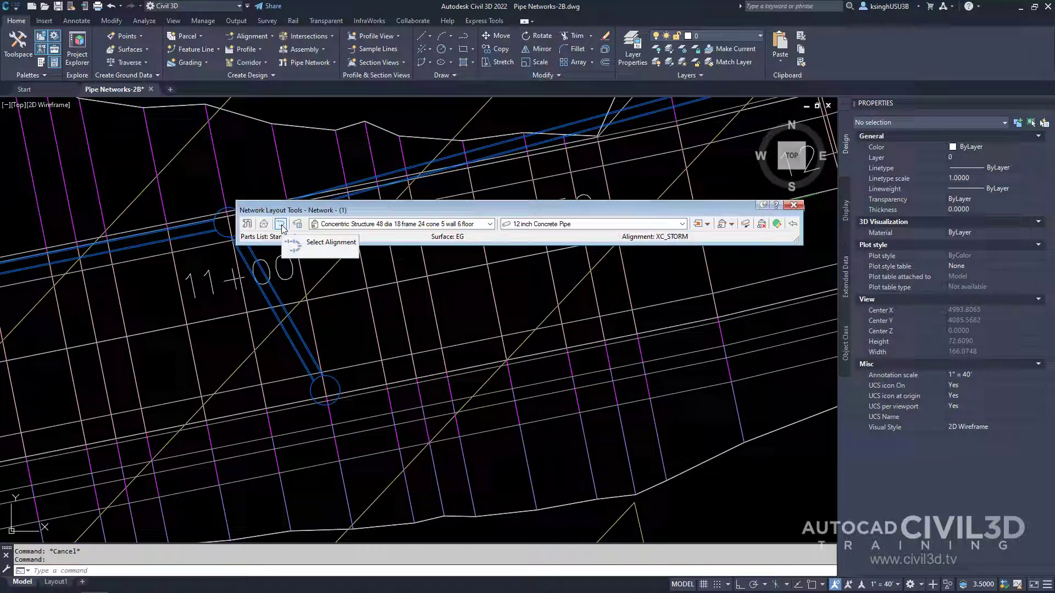
left_click(280, 223)
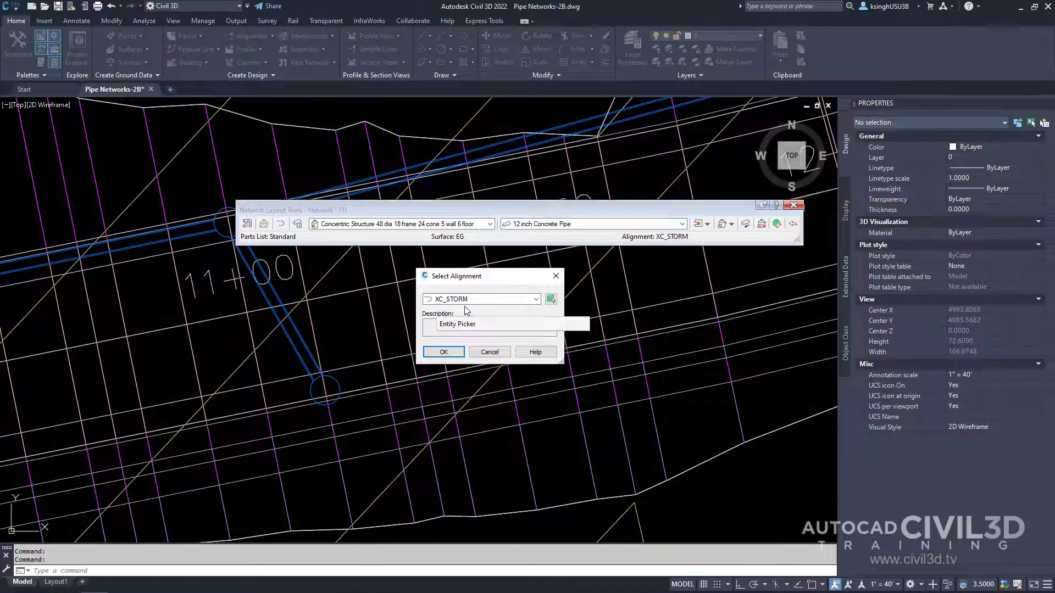
left_click(443, 352)
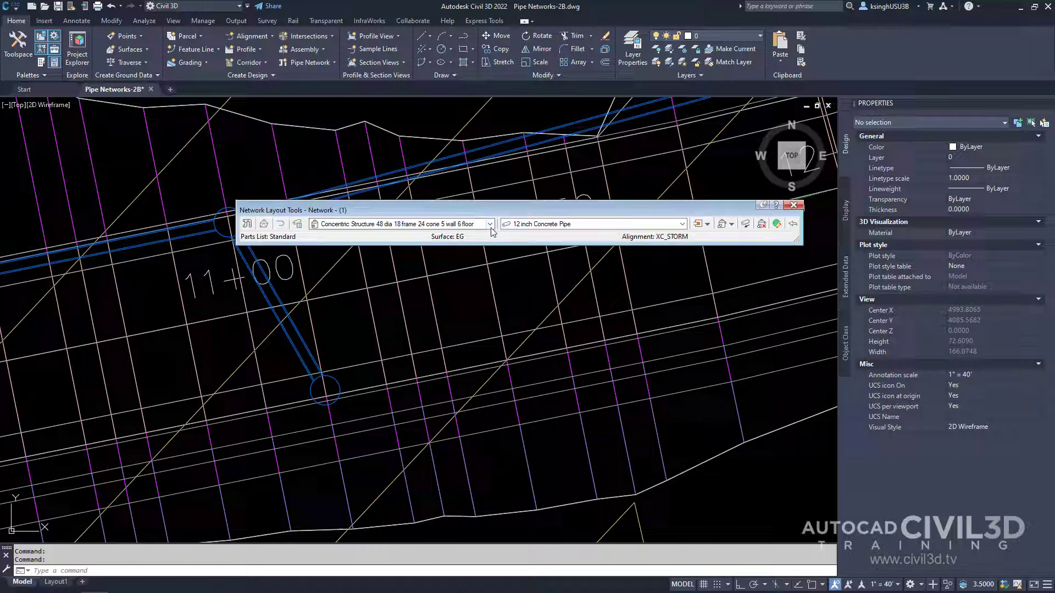
Pick the 44 x 6 x 37 inch Concrete Rectangular Headwall from the structure list.
left_click(489, 224)
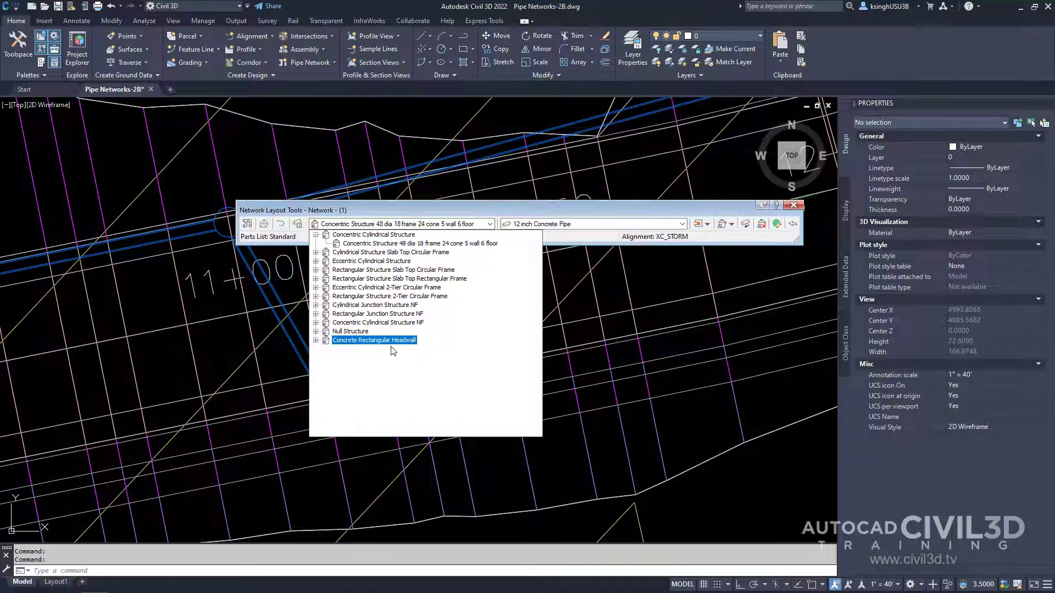
mouse_move(317, 347)
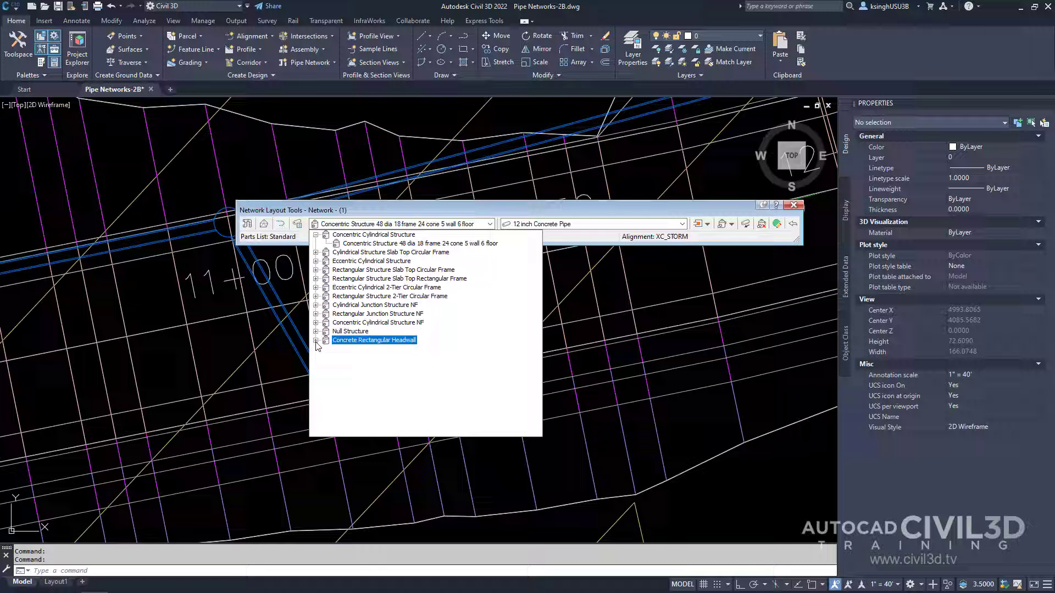
left_click(316, 340)
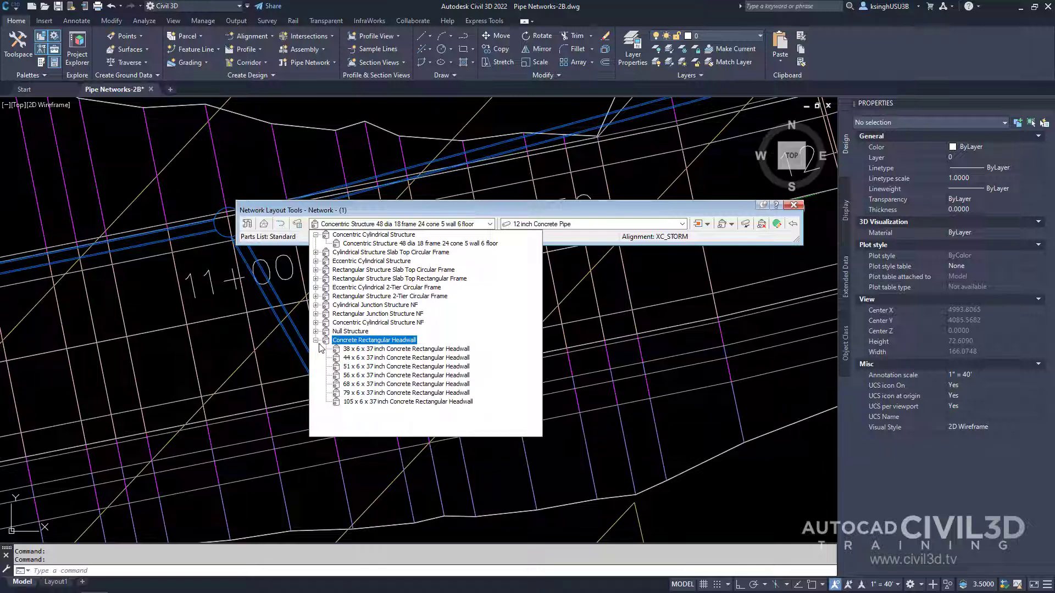
left_click(404, 358)
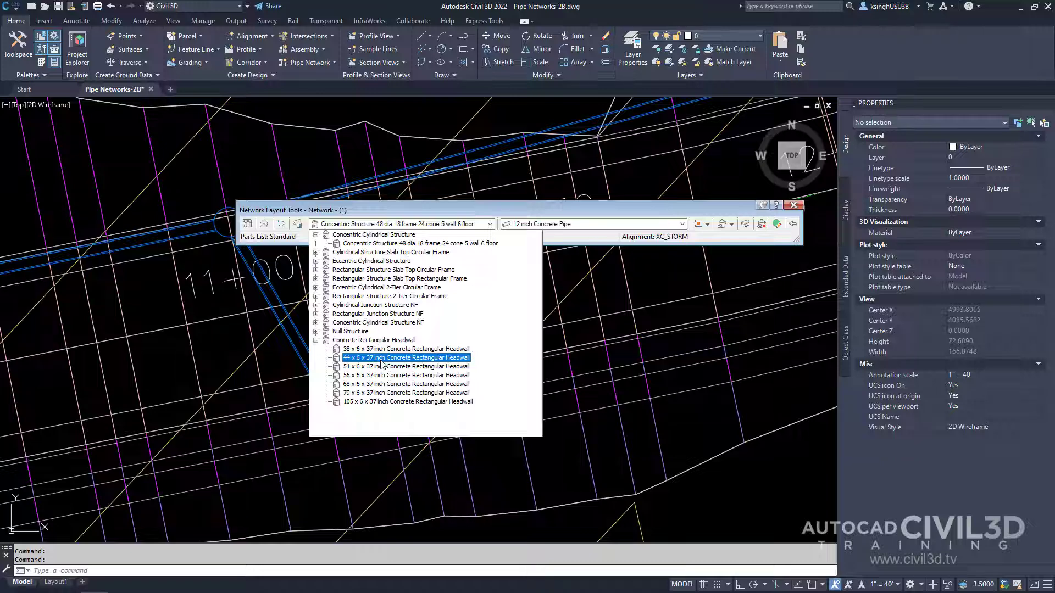
left_click(406, 357)
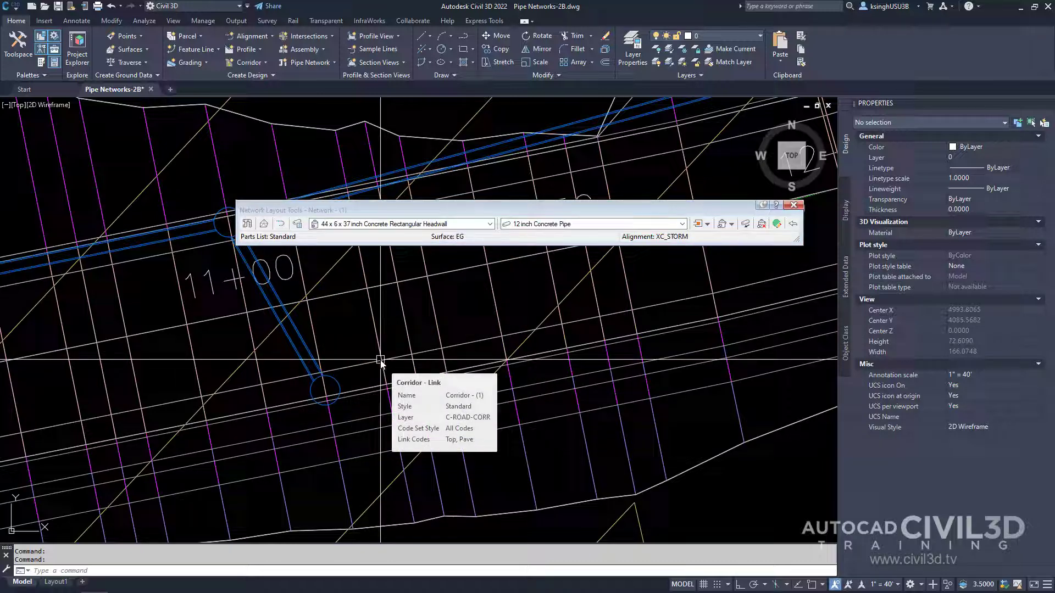
mouse_move(586, 325)
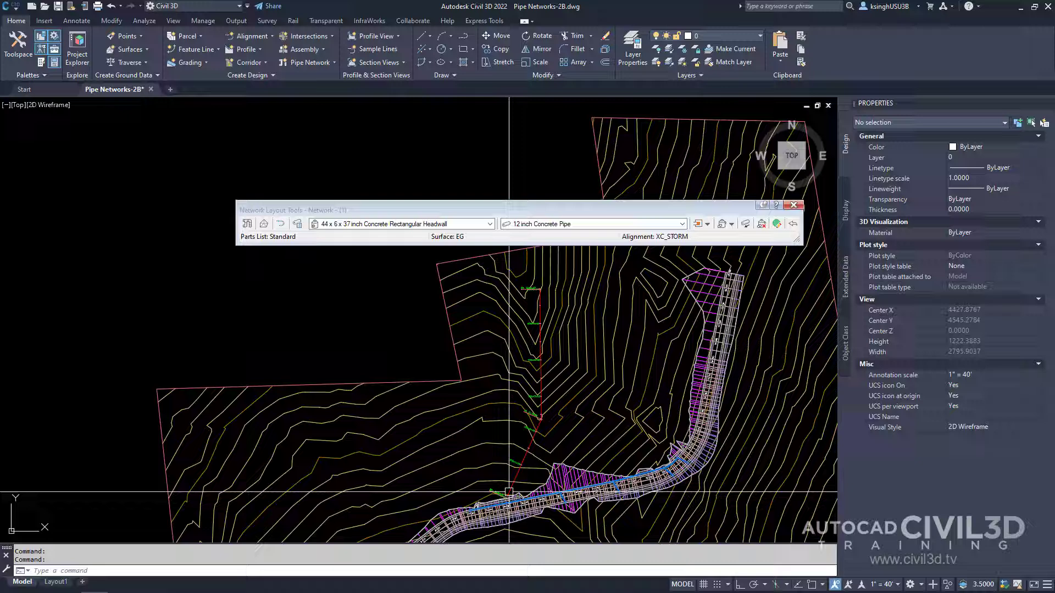
mouse_move(546, 330)
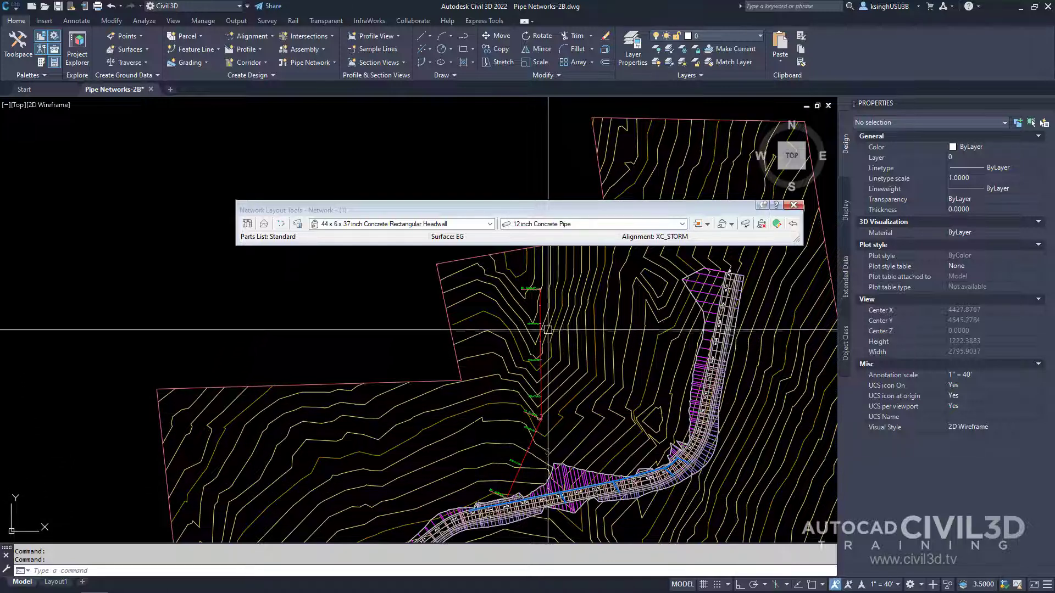